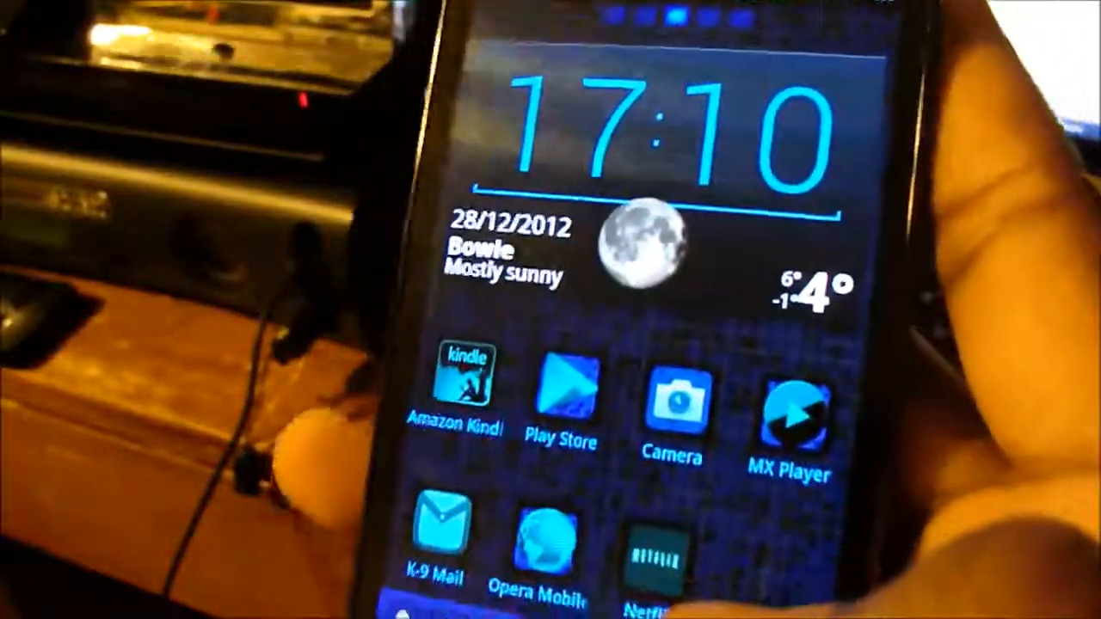
{"action": "scroll", "scroll_direction": "left", "scroll_amount": 3}
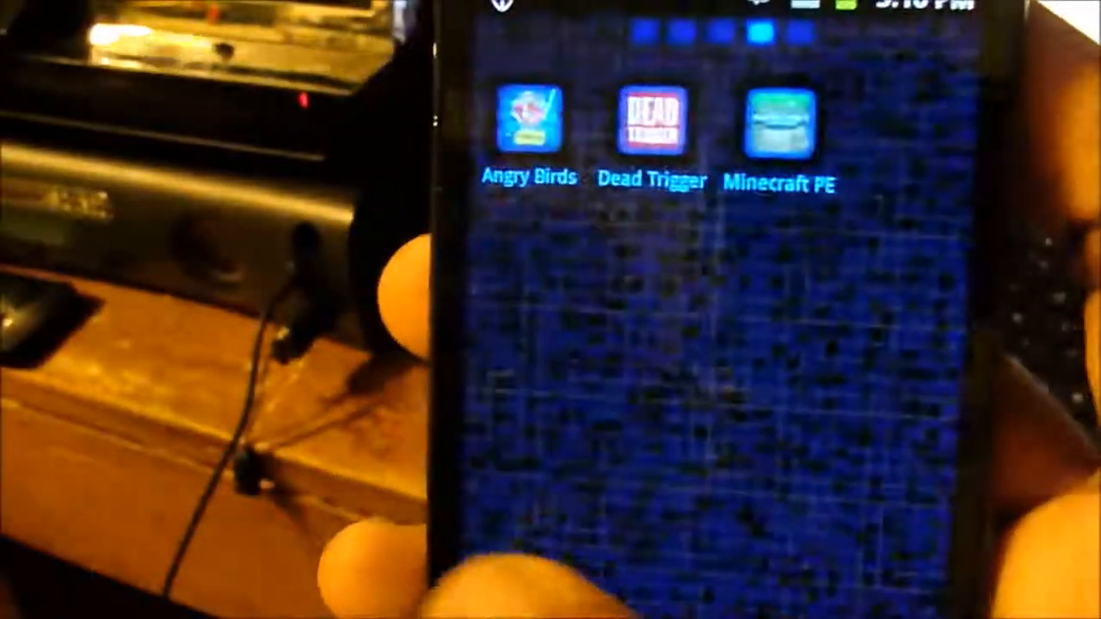